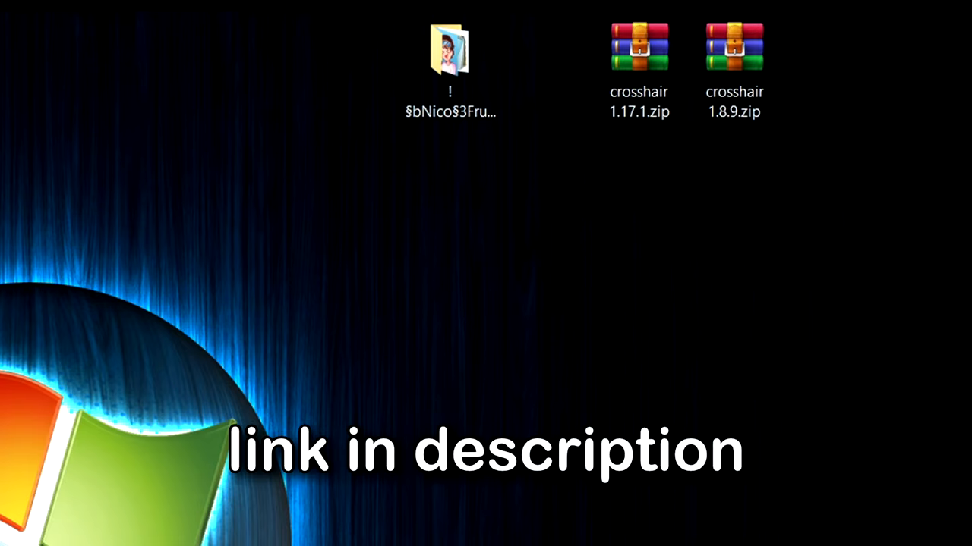
pyautogui.moveTo(835, 149)
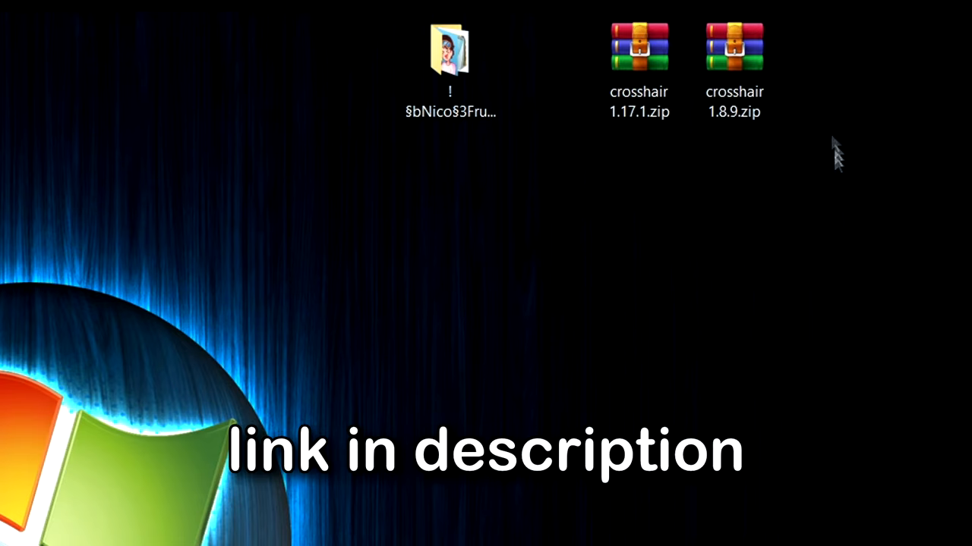
# Extract the crosshair 1.17.1 archive into a crosshair 1.17.1 folder on the Desktop.
pyautogui.click(637, 47)
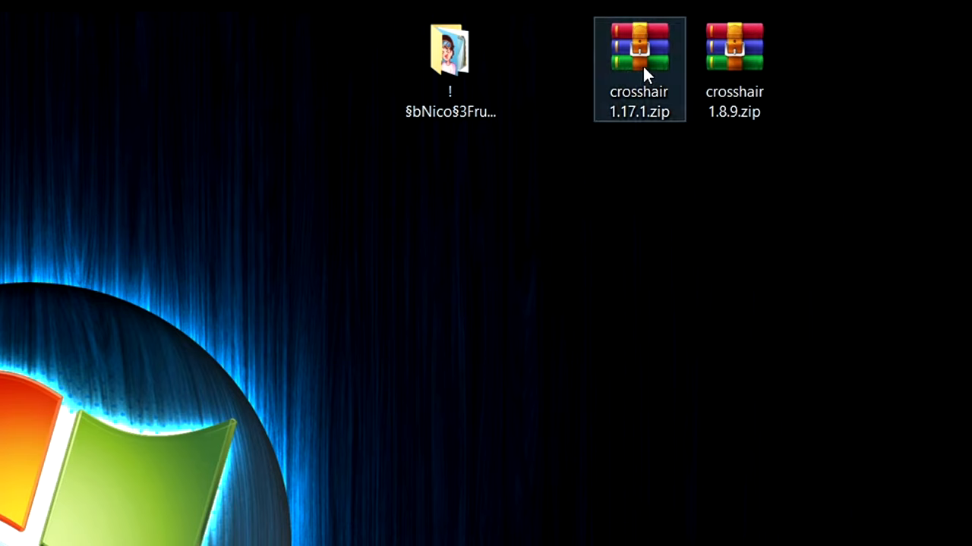
pyautogui.moveTo(639, 69); pyautogui.dragTo(544, 311)
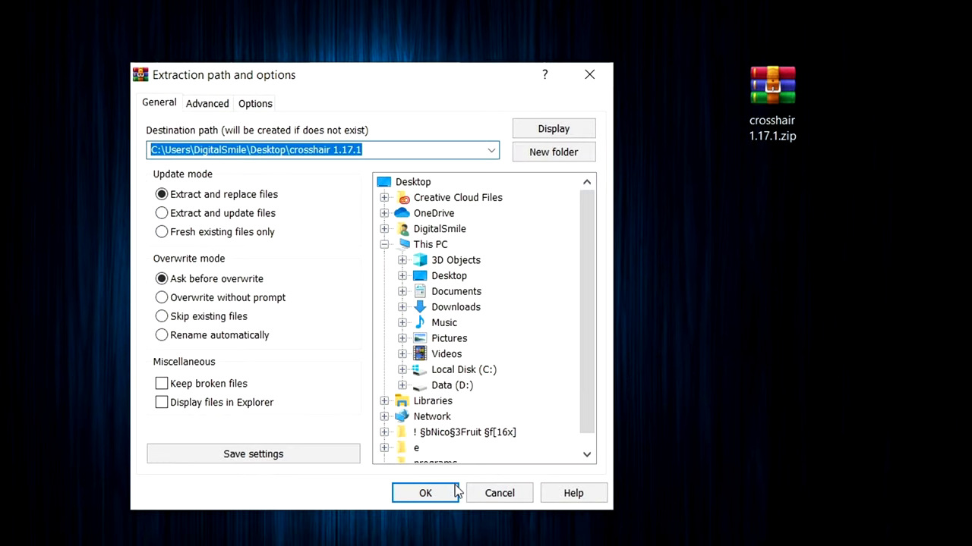
pyautogui.click(425, 493)
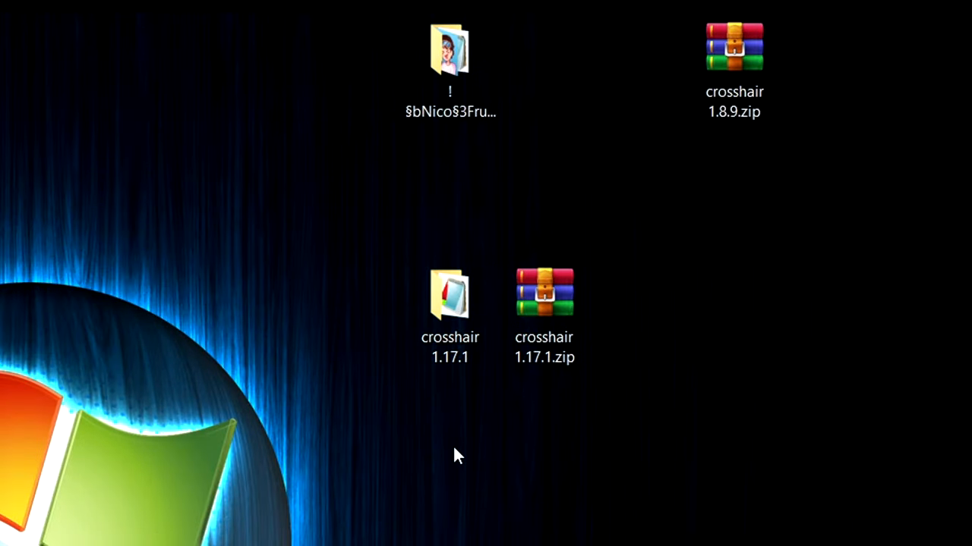
pyautogui.moveTo(596, 322)
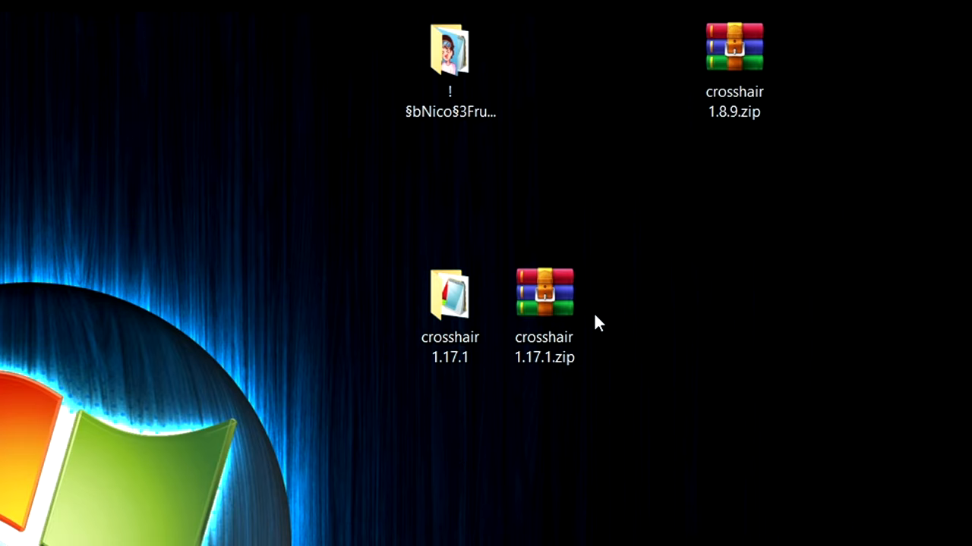
pyautogui.moveTo(626, 440)
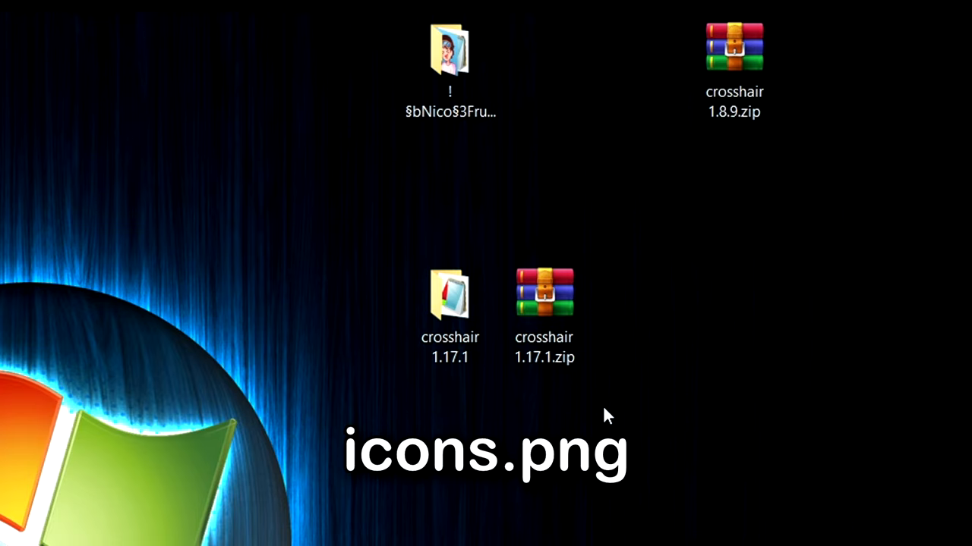
# Browse into the extracted crosshair 1.17.1 folder's assets and gui texture folders.
pyautogui.click(449, 296)
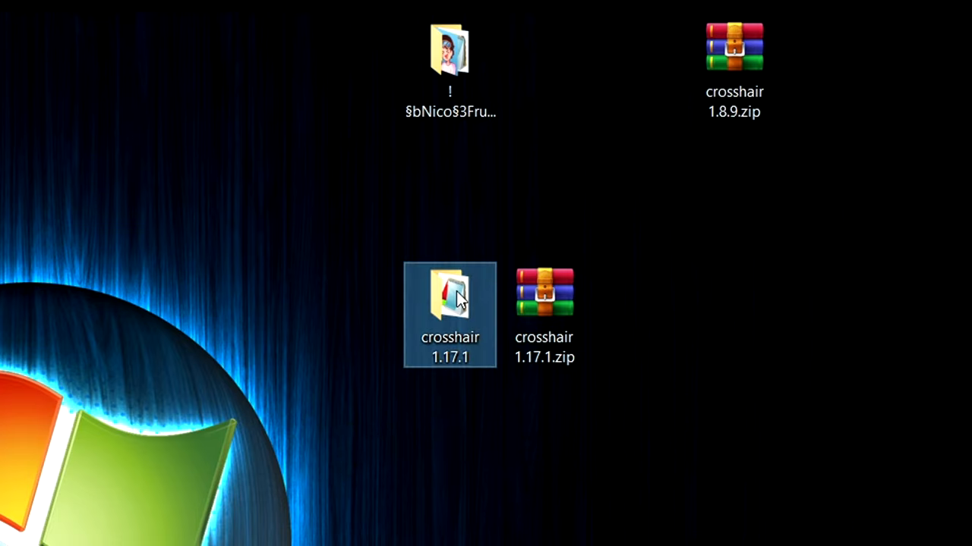
pyautogui.doubleClick(449, 296)
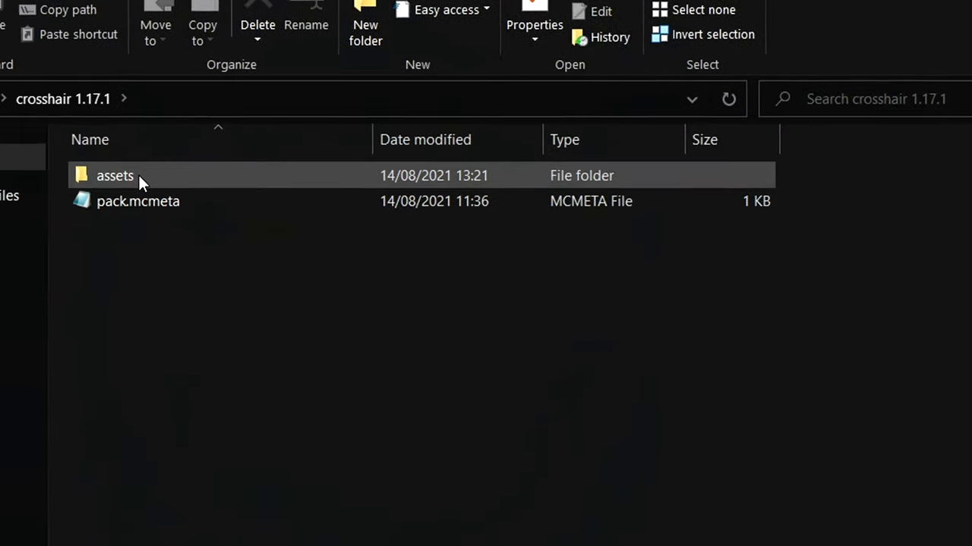
pyautogui.doubleClick(115, 176)
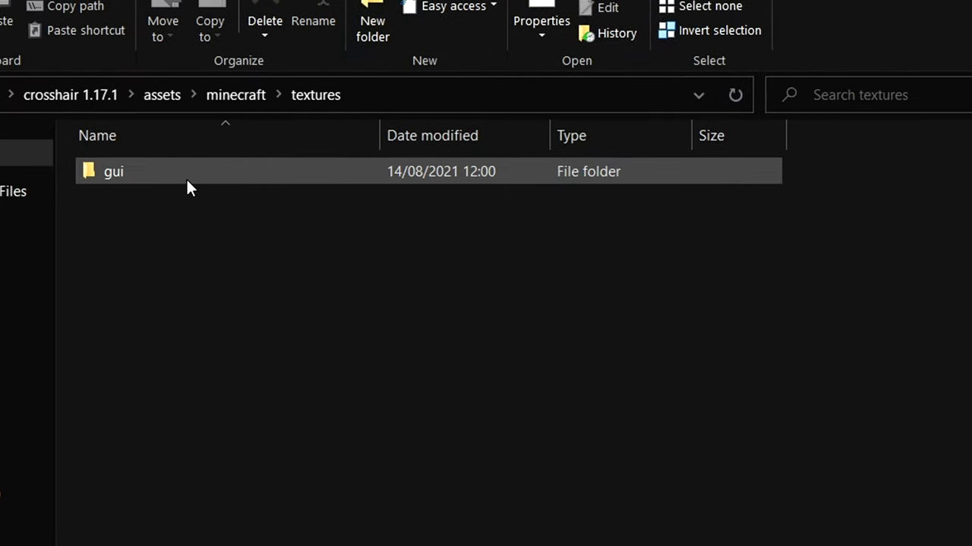
pyautogui.doubleClick(112, 170)
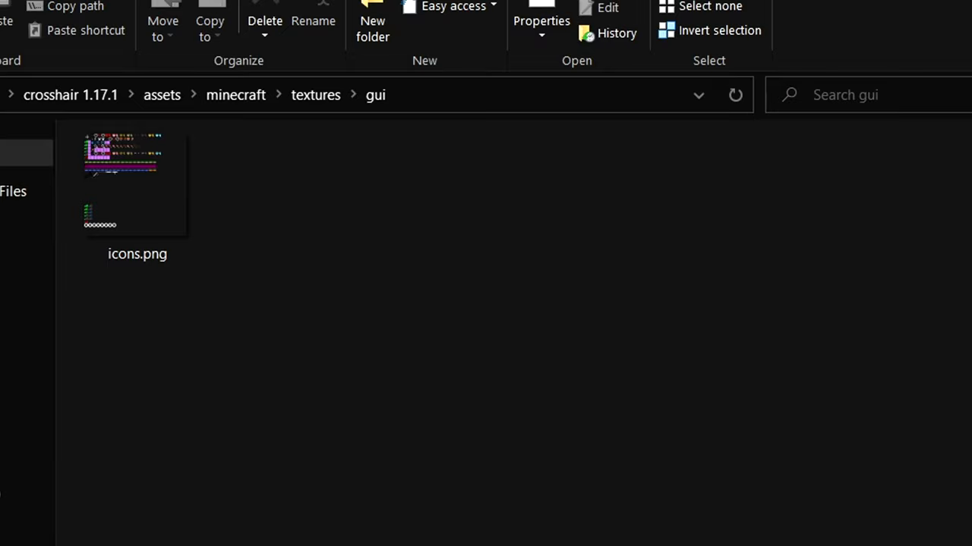
pyautogui.click(235, 94)
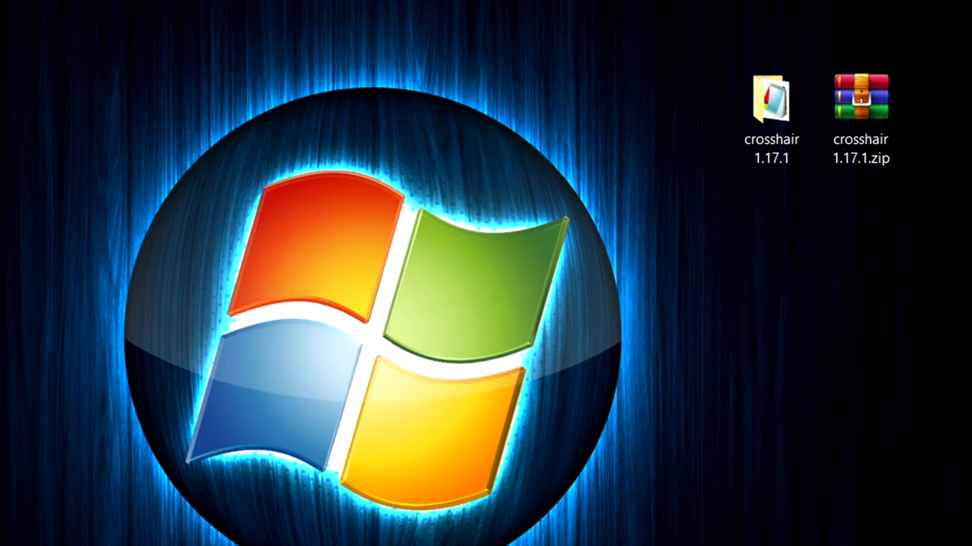
# Navigate the other pack folder down through assets, textures and gui to icons.png.
pyautogui.doubleClick(771, 103)
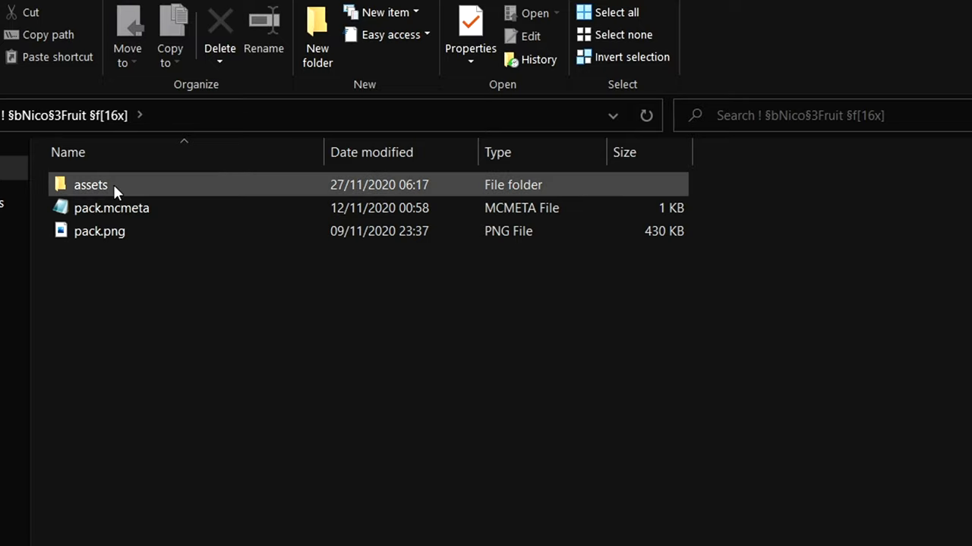
pyautogui.doubleClick(91, 185)
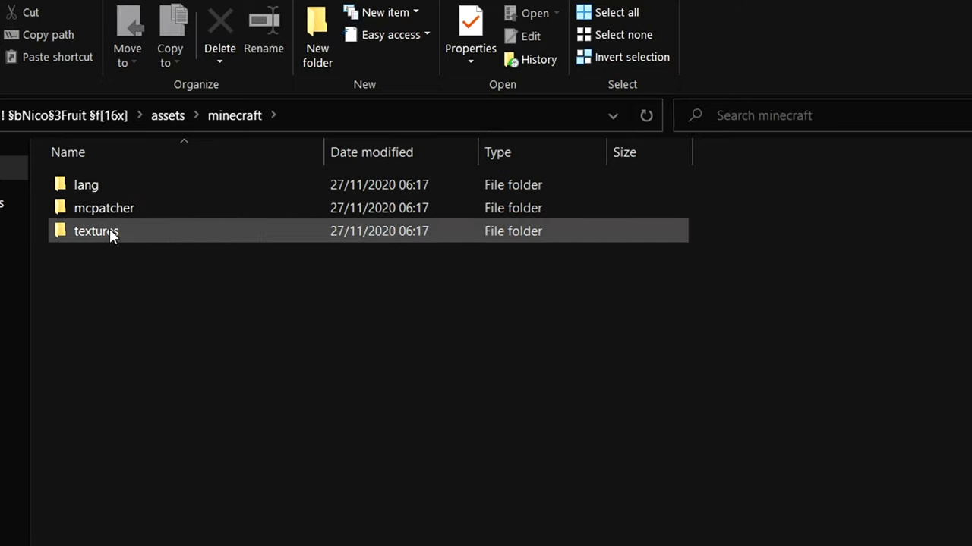
pyautogui.doubleClick(96, 230)
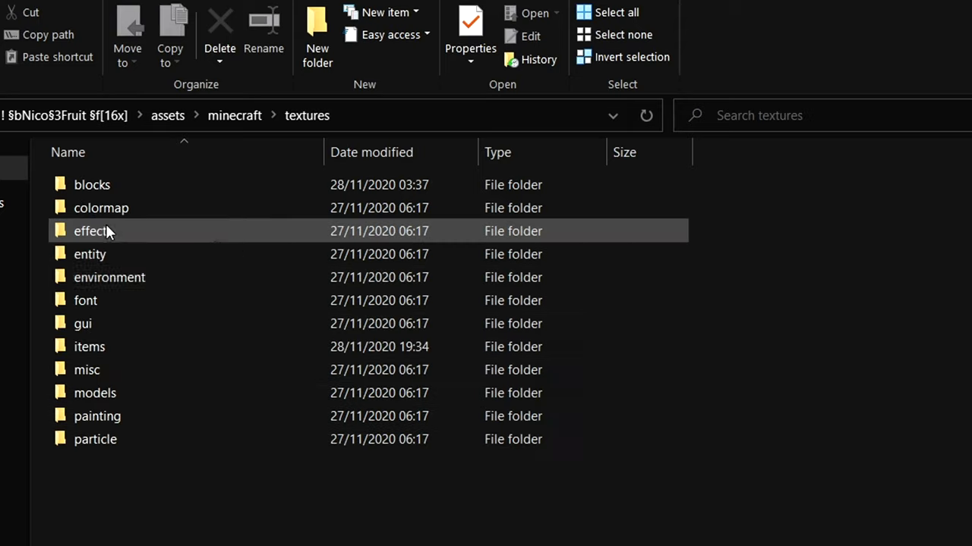
pyautogui.doubleClick(82, 323)
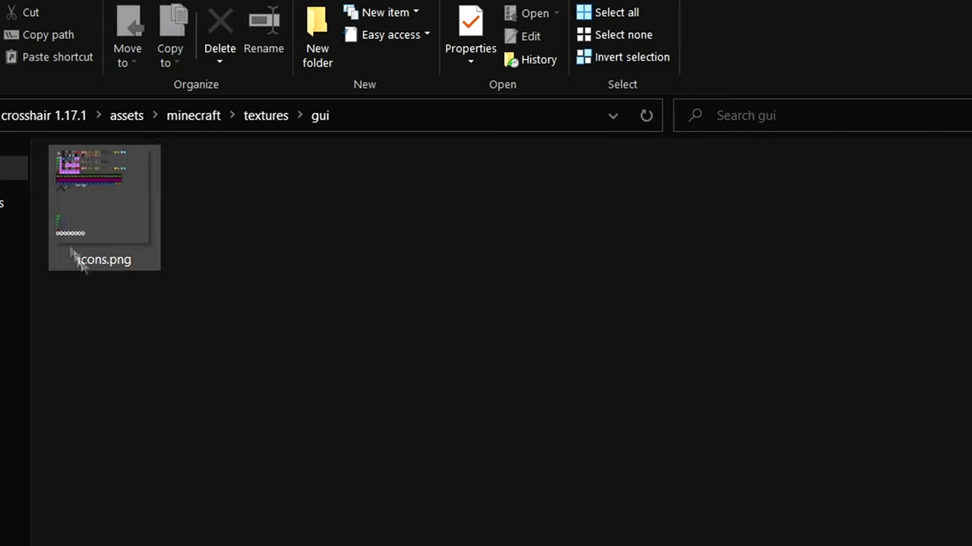
# Set the brush Hardness to 100% in paint.net before dropping in icons.png.
pyautogui.click(231, 340)
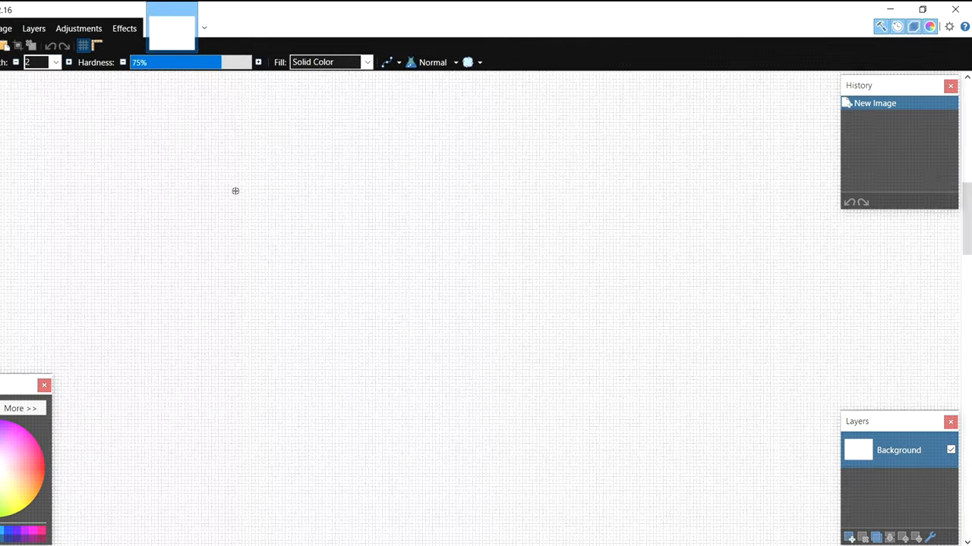
pyautogui.moveTo(317, 258)
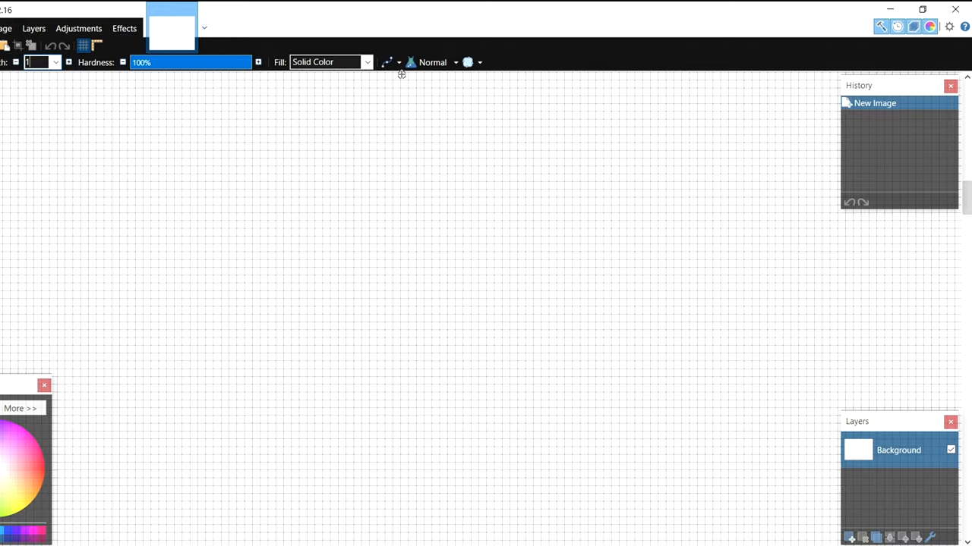
pyautogui.moveTo(428, 181)
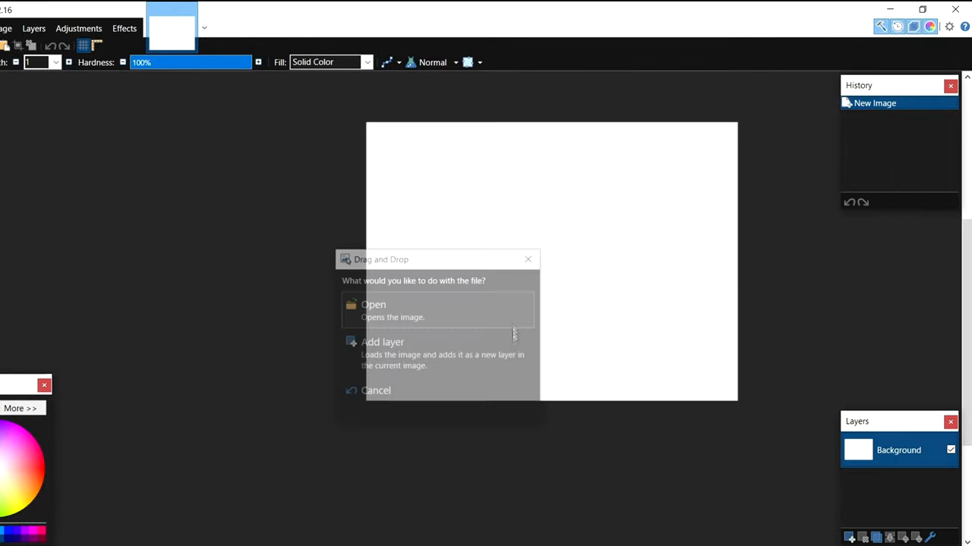
# Choose Open for the dropped icons.png so the texture sheet loads as its own image.
pyautogui.click(373, 303)
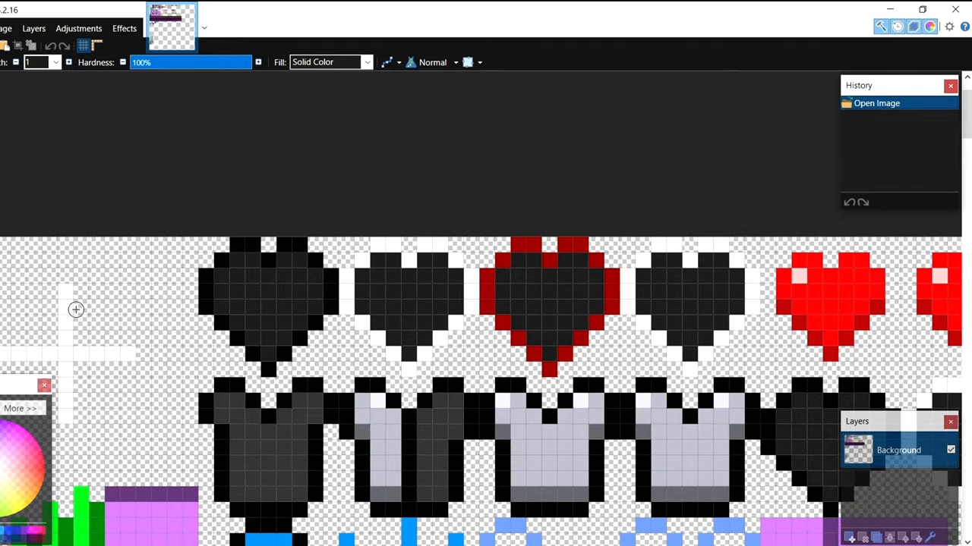
pyautogui.scroll(-3)
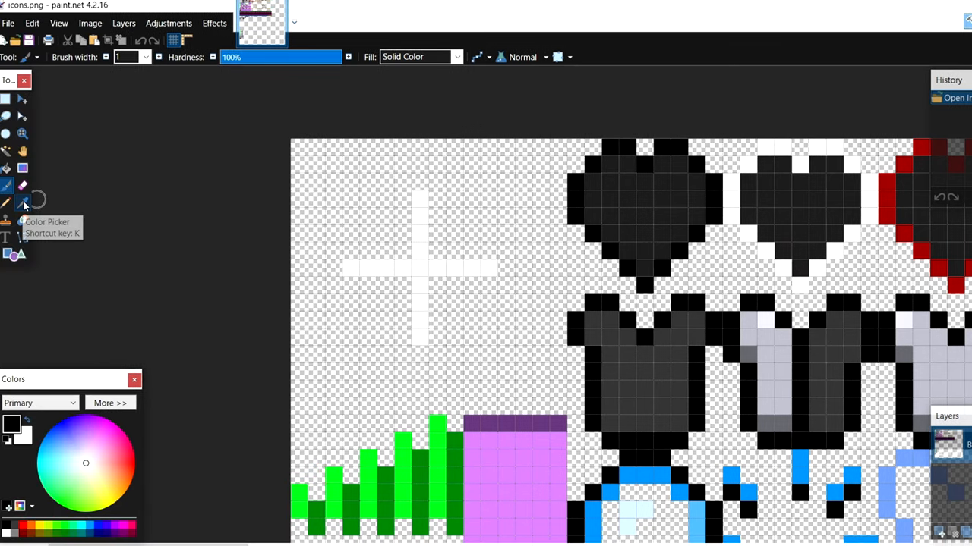
# Pick the white colour, paint a small smiley in place of the plus crosshair, and save icons.png.
pyautogui.click(21, 203)
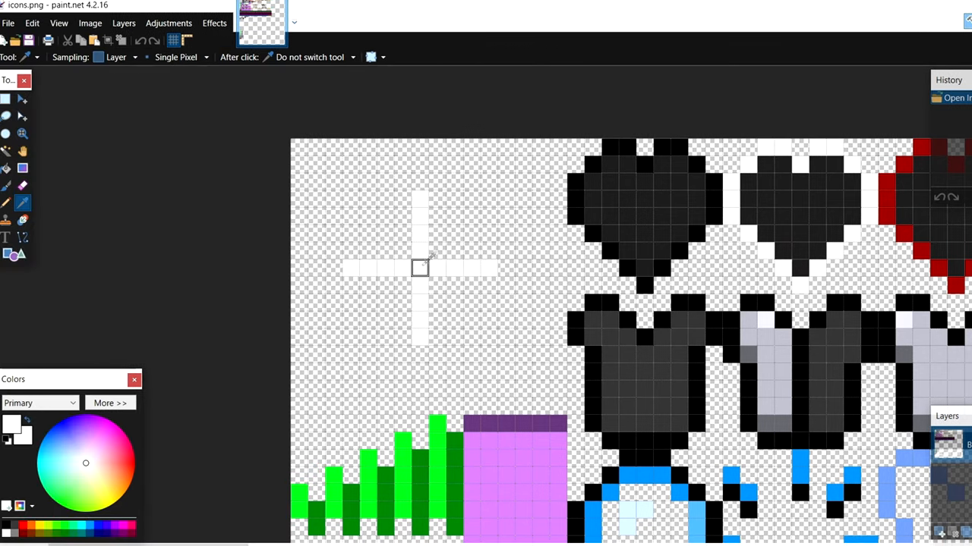
pyautogui.click(4, 185)
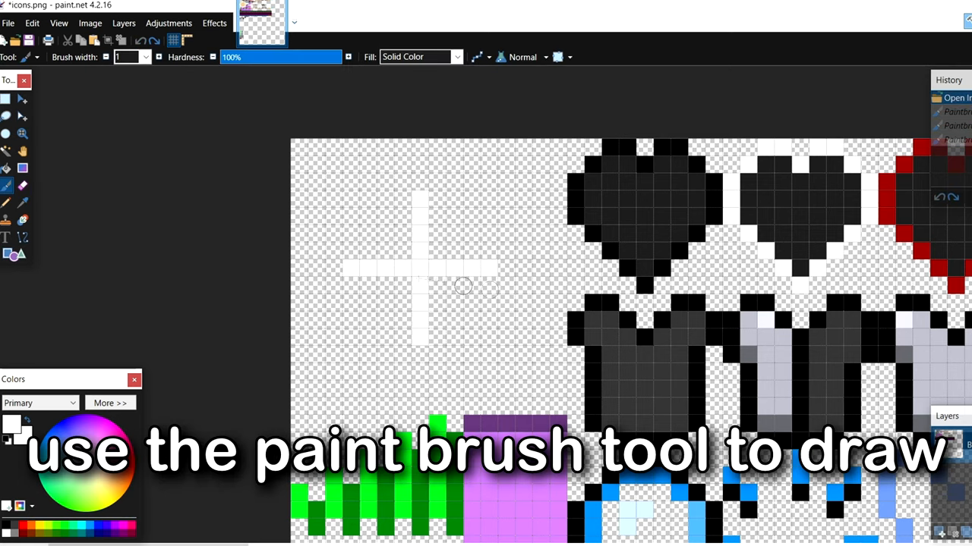
pyautogui.click(23, 185)
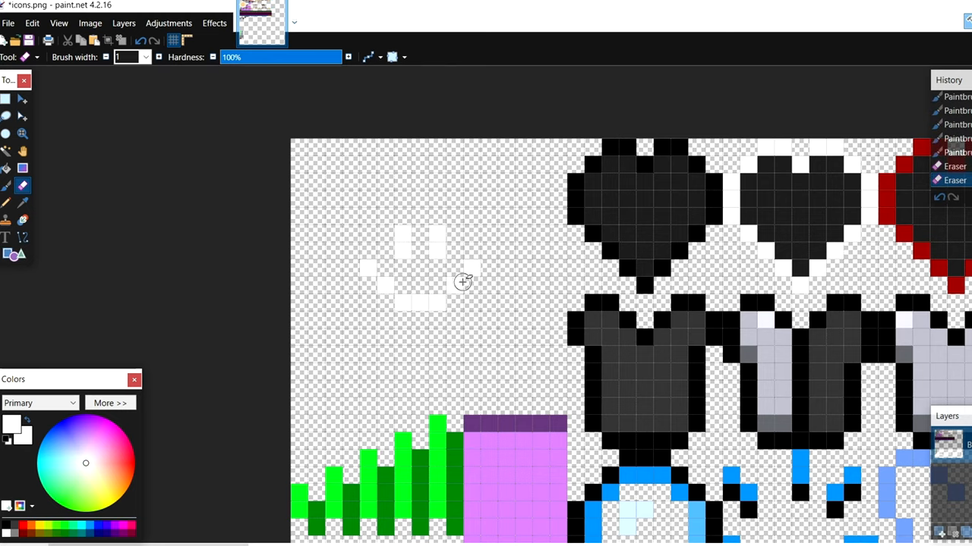
pyautogui.moveTo(423, 295)
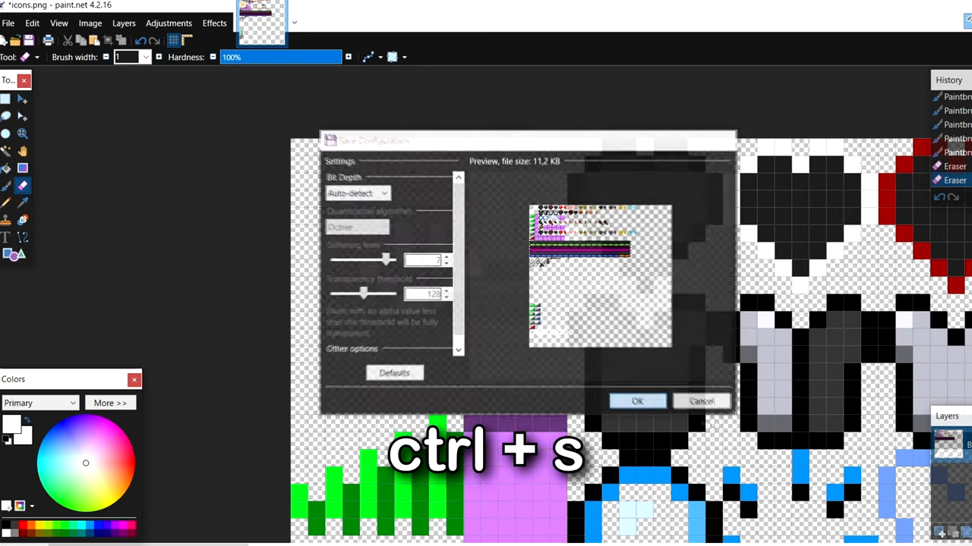
pyautogui.click(638, 401)
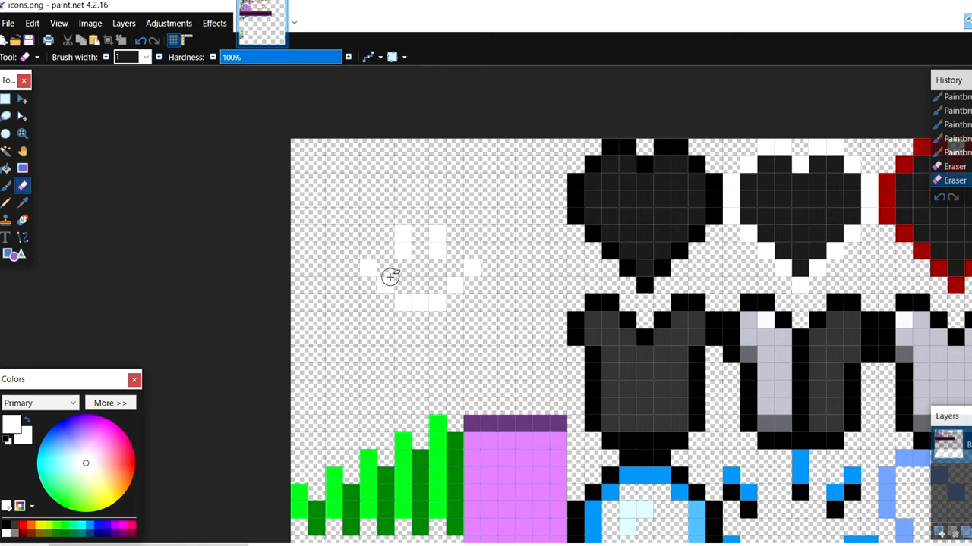
pyautogui.moveTo(459, 328)
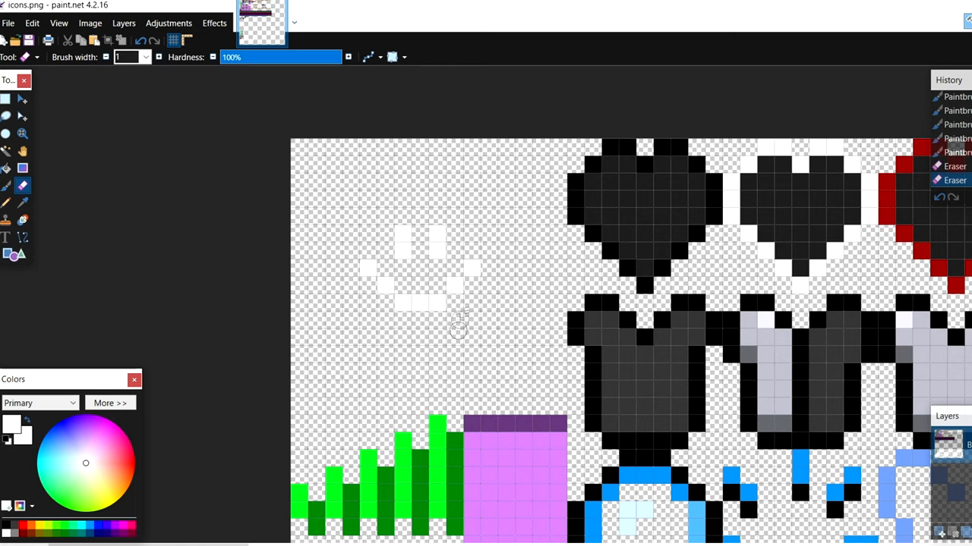
pyautogui.moveTo(427, 295)
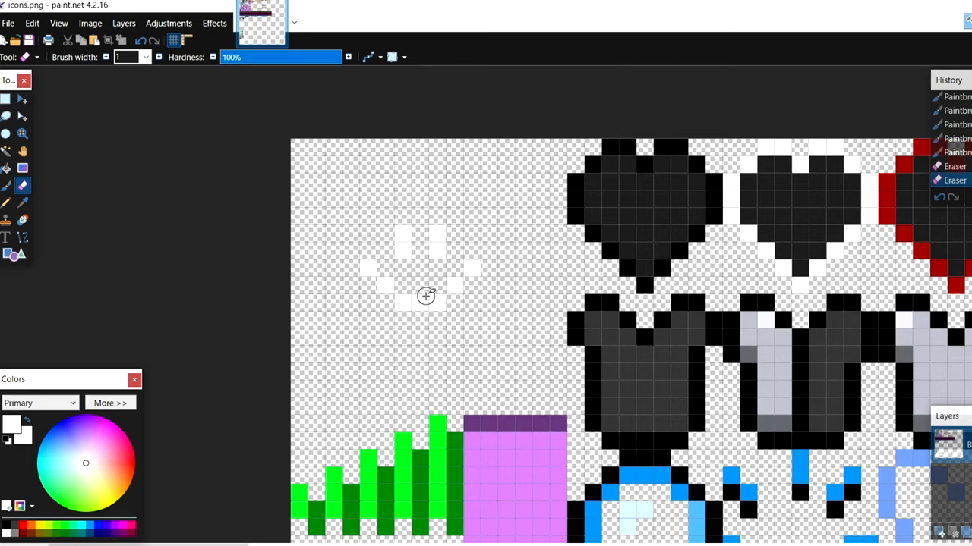
pyautogui.moveTo(403, 246)
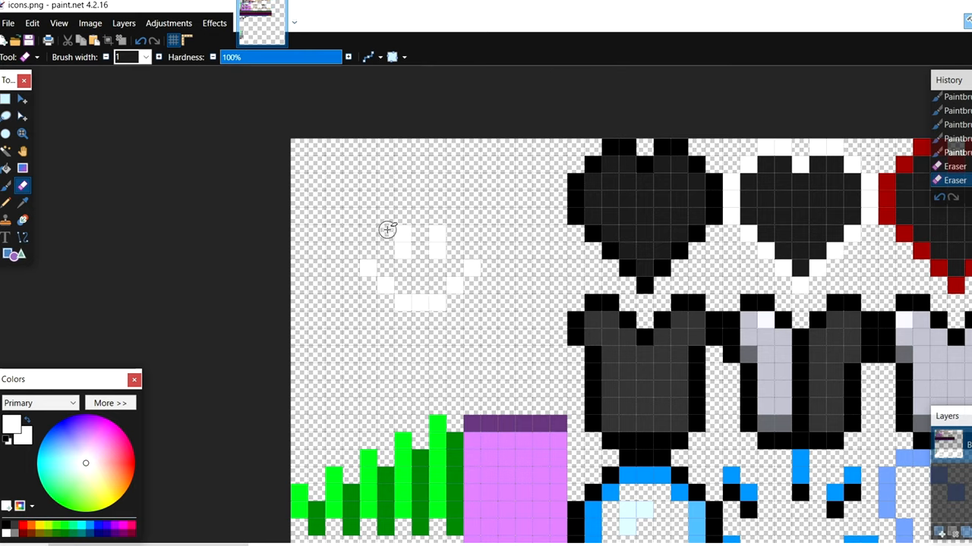
pyautogui.moveTo(302, 144)
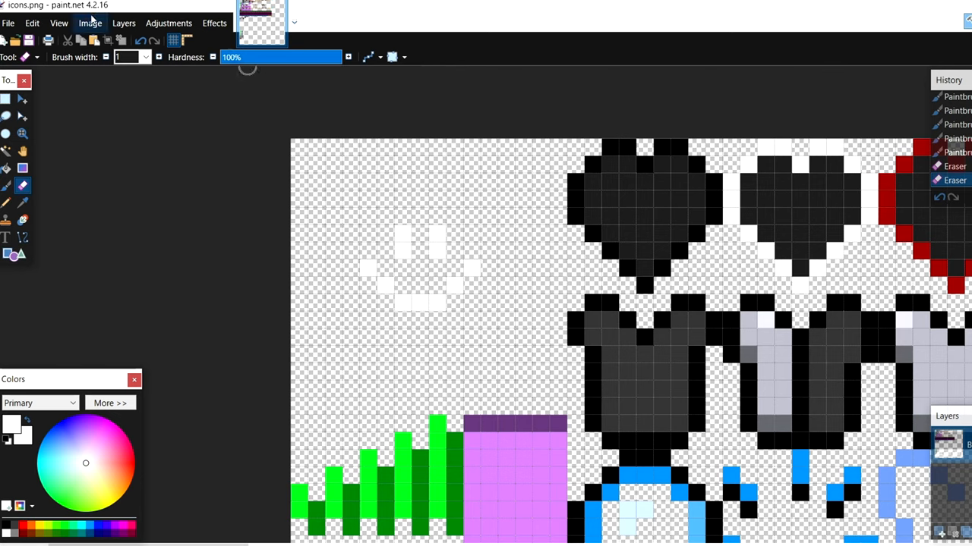
# Resize the icons image to 512 by 512 pixels with Nearest Neighbor resampling.
pyautogui.click(90, 22)
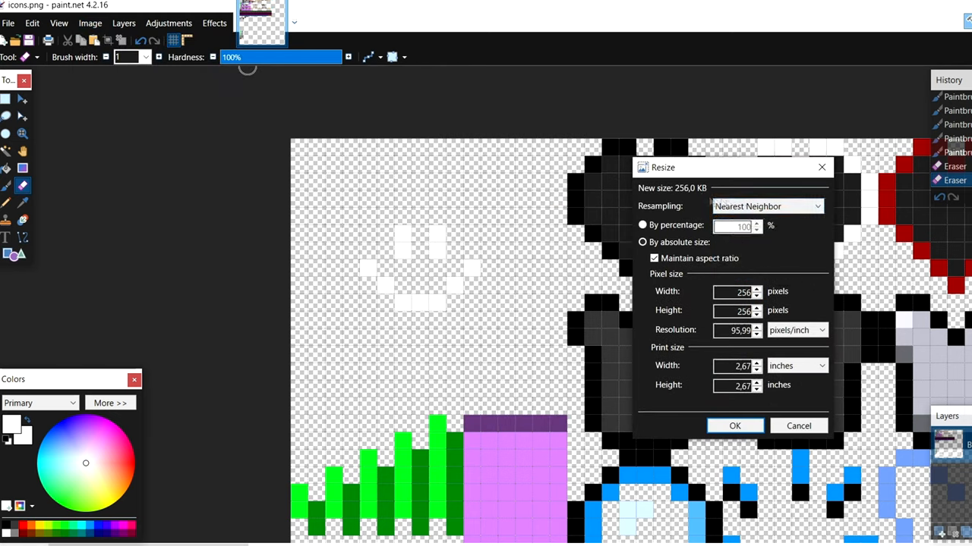
pyautogui.moveTo(731, 167); pyautogui.dragTo(208, 104)
pyautogui.write('512')
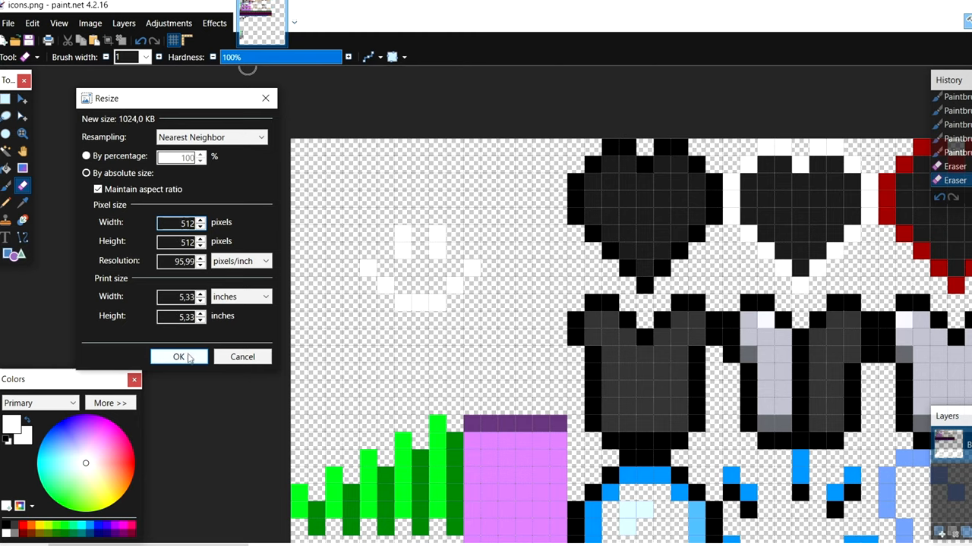
pyautogui.click(179, 356)
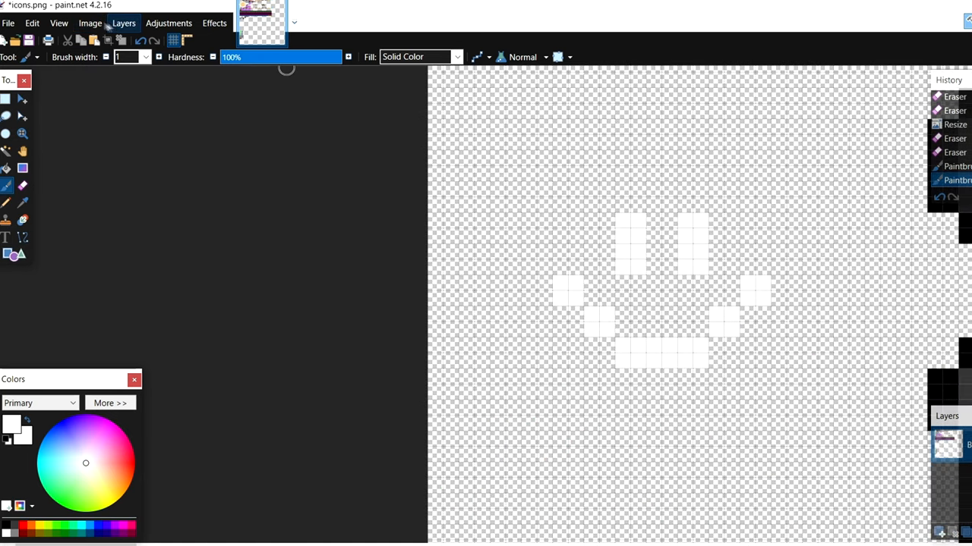
# Upscale further with Nearest Neighbor to 1024 and then 2048 pixels wide.
pyautogui.click(89, 23)
pyautogui.write('1')
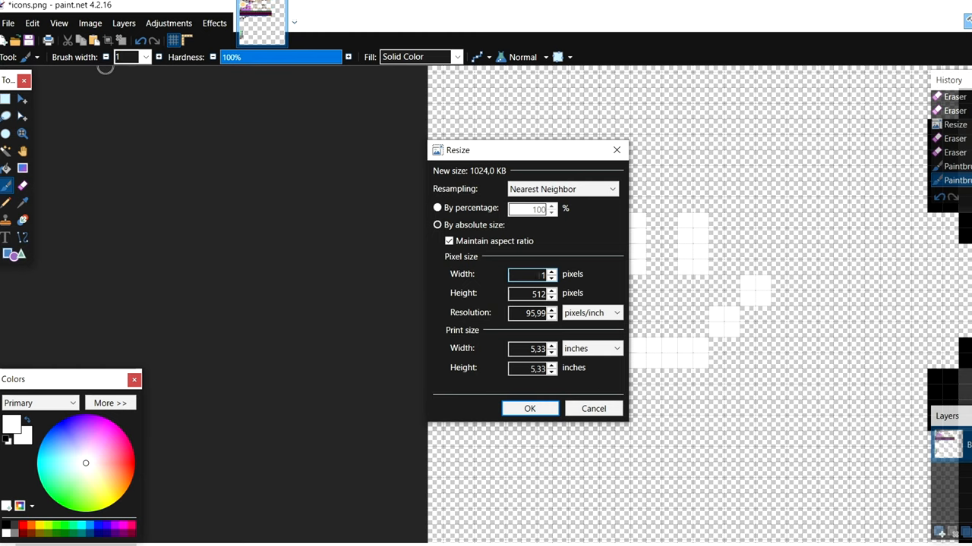
pyautogui.click(528, 408)
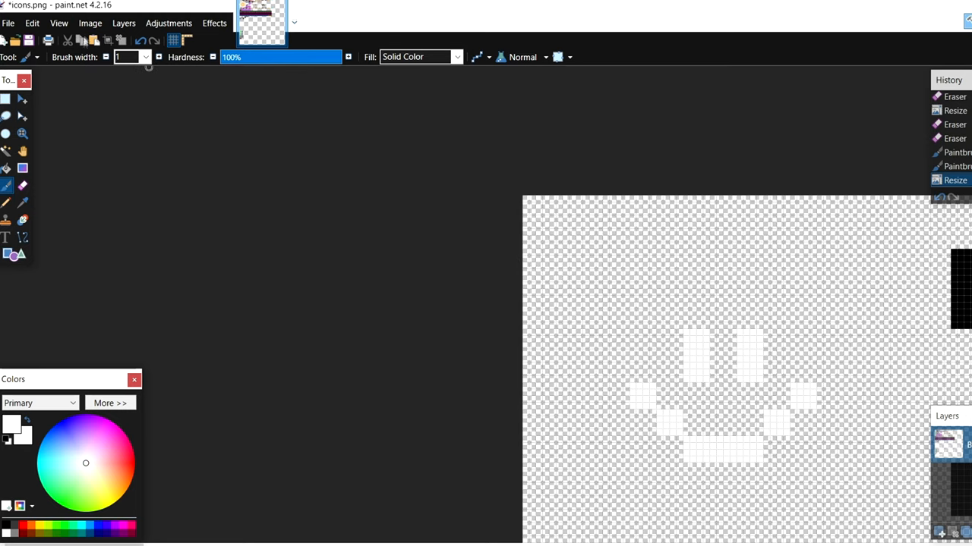
pyautogui.click(90, 22)
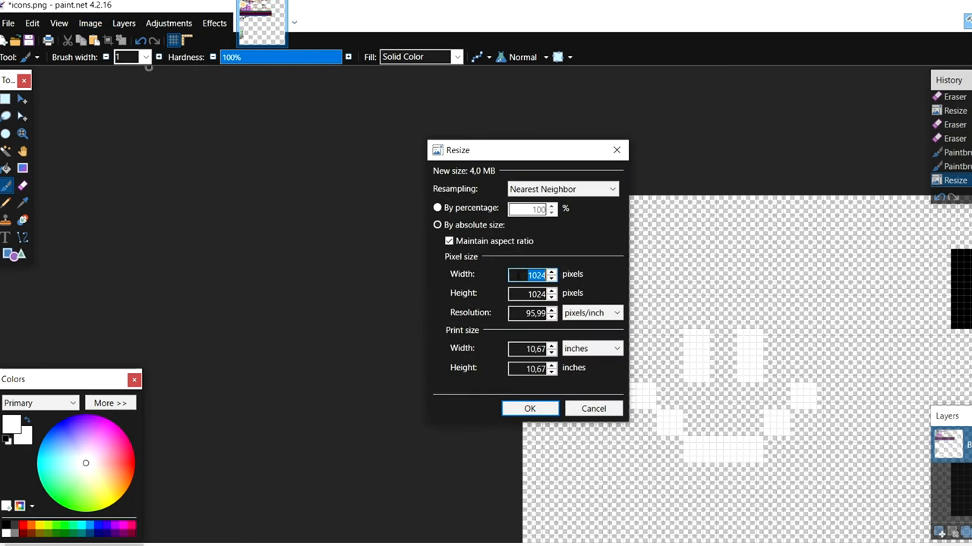
pyautogui.write('2048')
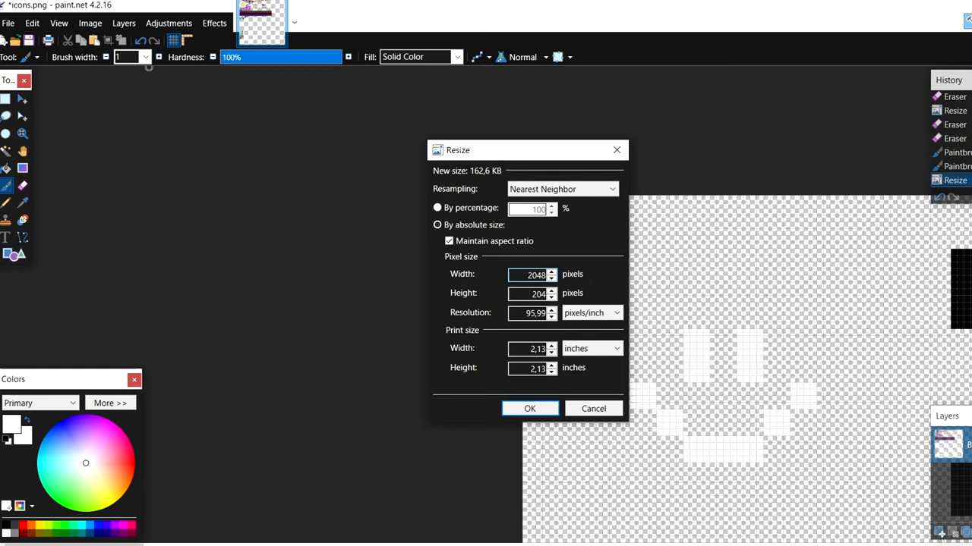
pyautogui.click(529, 408)
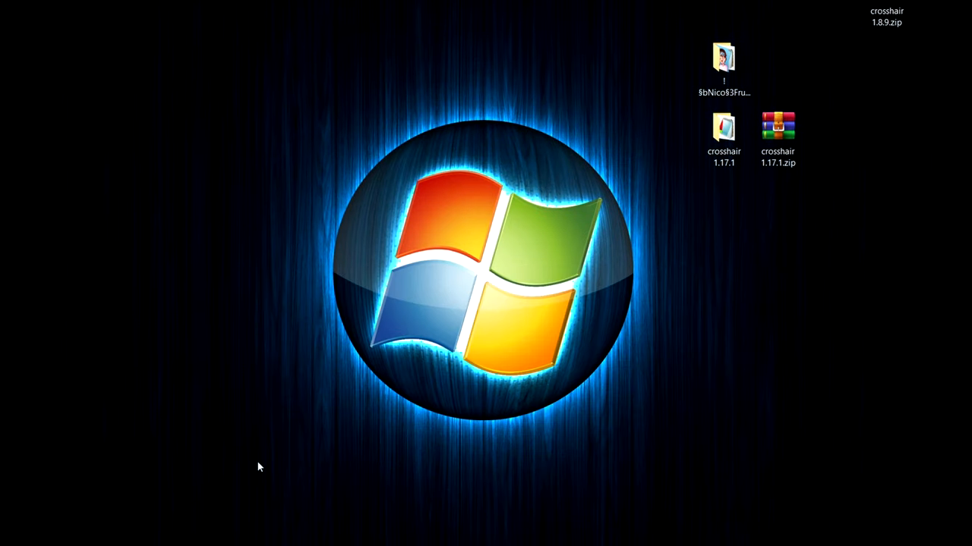
# Run %appdata% to open the Roaming folder containing .minecraft.
pyautogui.press('Win+r')
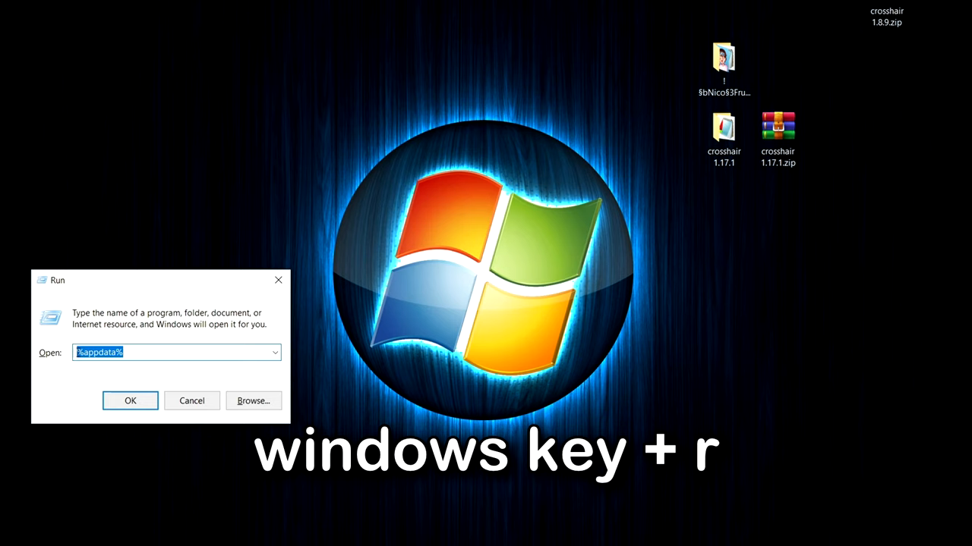
pyautogui.click(130, 400)
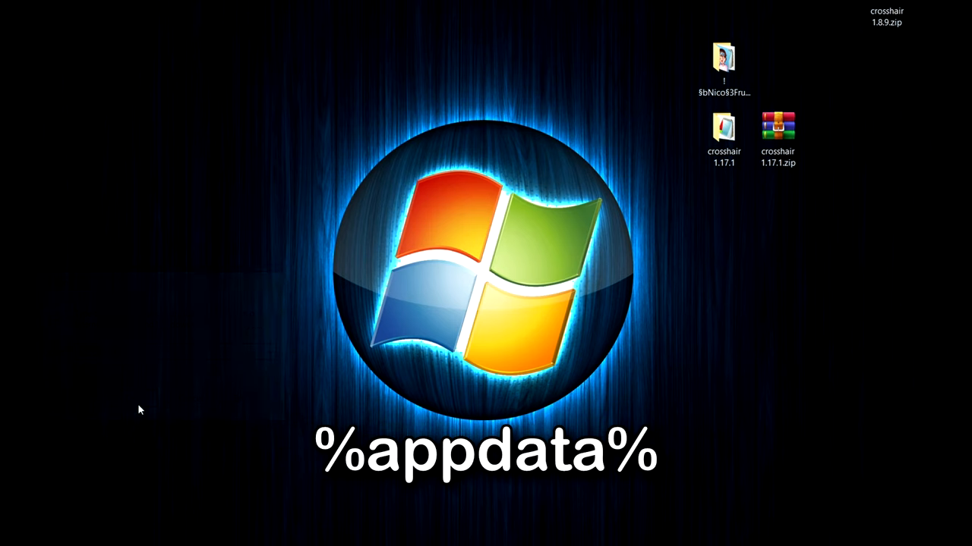
pyautogui.press('enter')
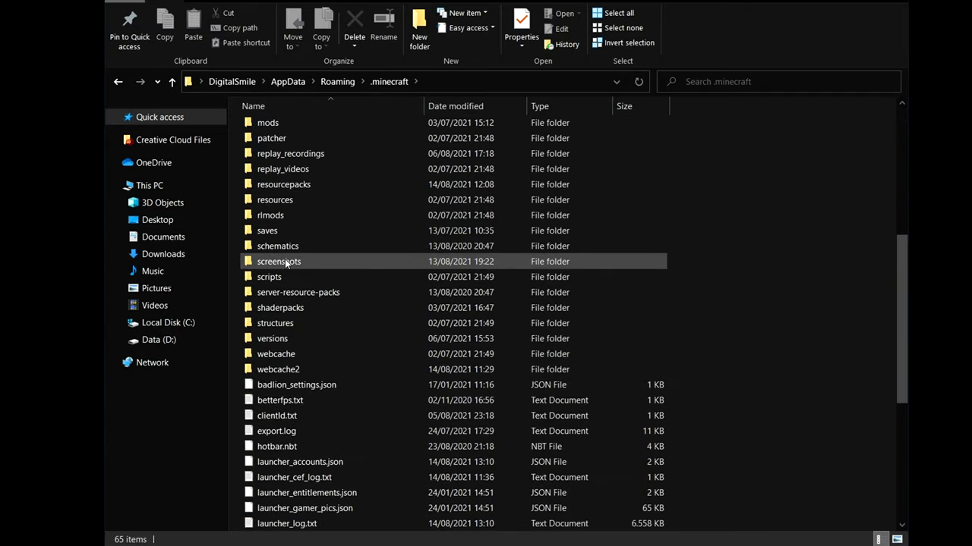
# Move the crosshair 1.17.1 folder from the Desktop into .minecraft's resourcepacks and go into it.
pyautogui.doubleClick(282, 185)
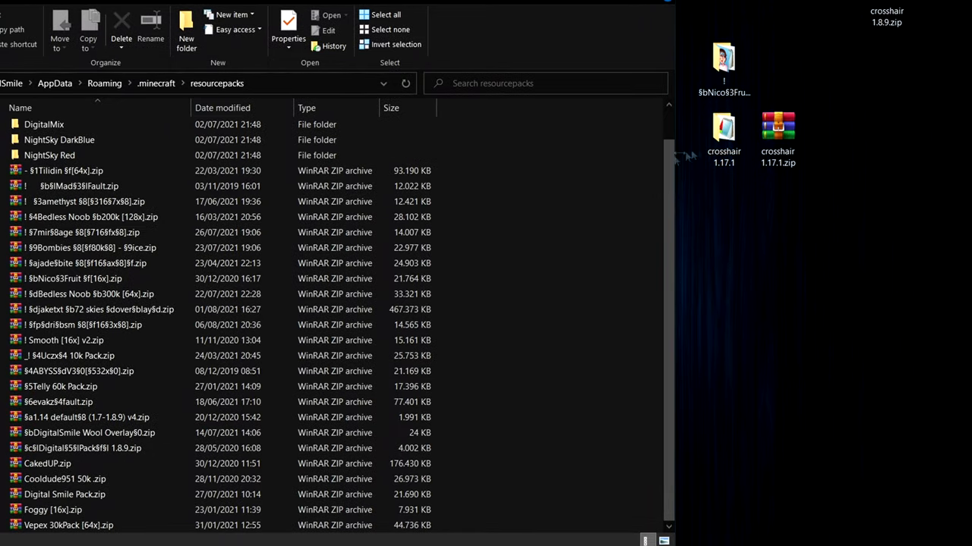
pyautogui.moveTo(759, 200)
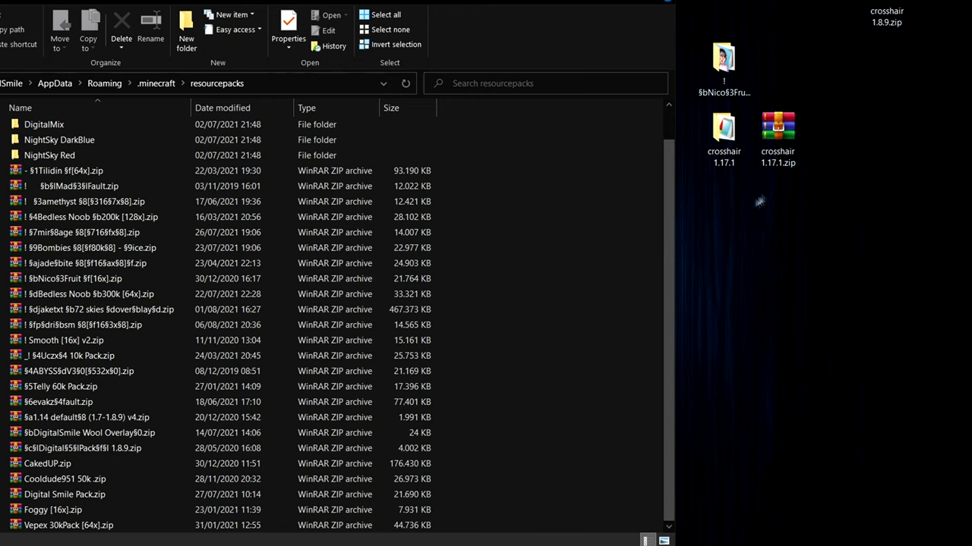
pyautogui.click(722, 136)
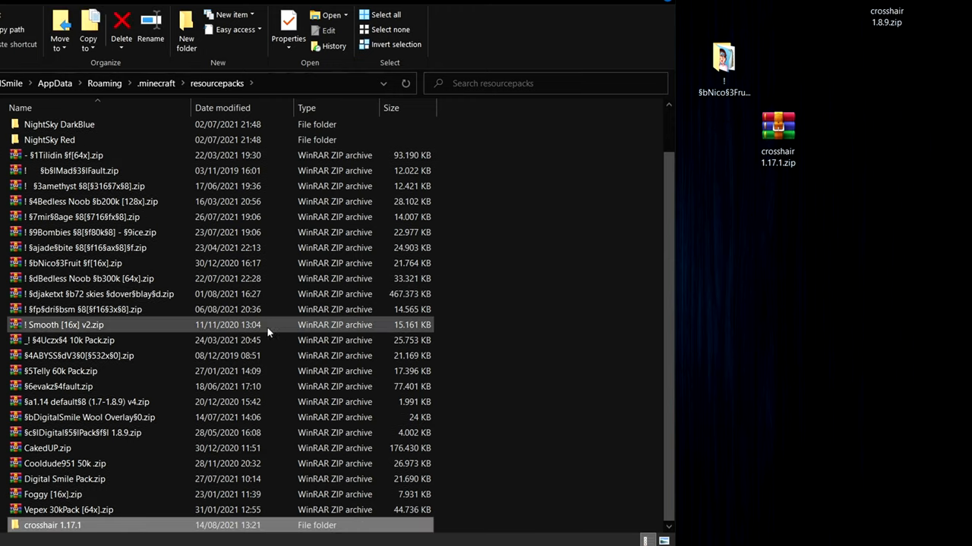
pyautogui.moveTo(91, 216)
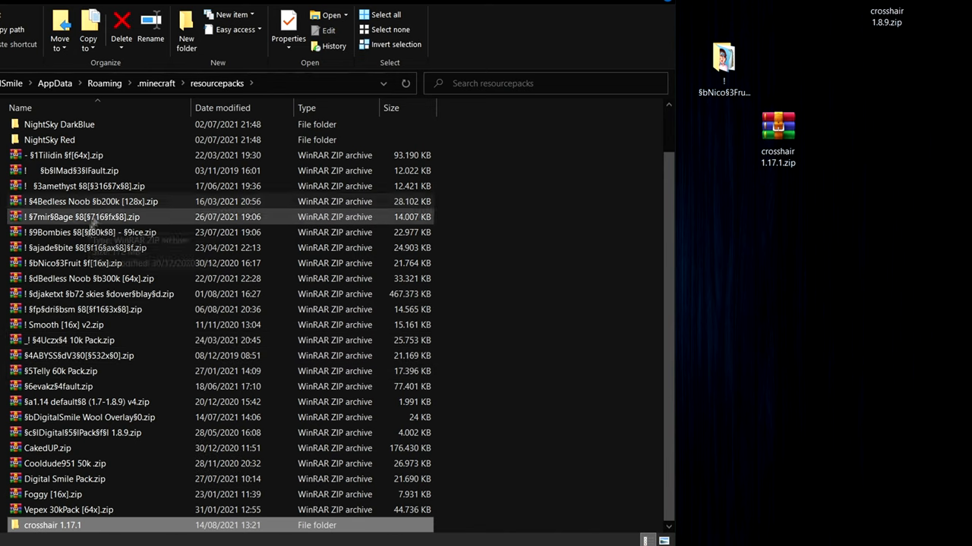
pyautogui.moveTo(79, 529)
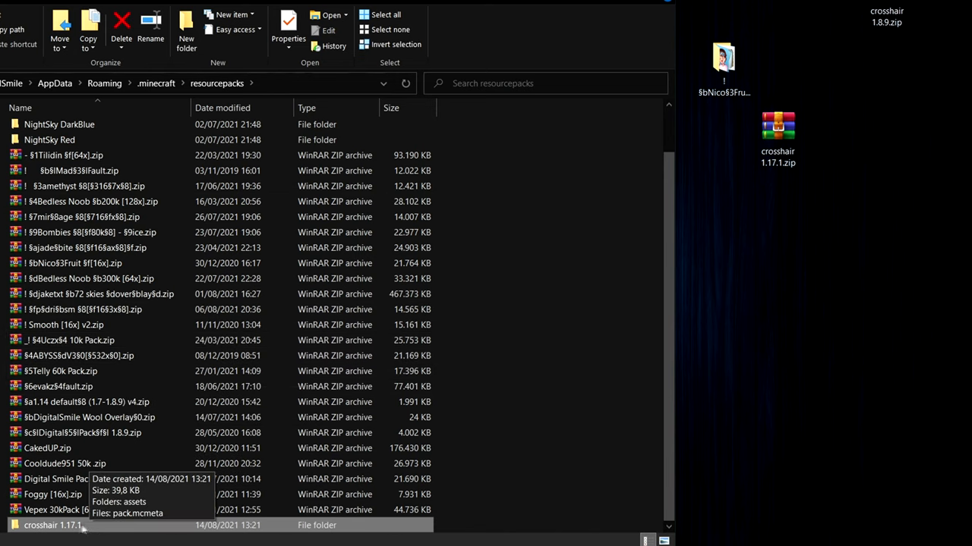
pyautogui.moveTo(106, 531)
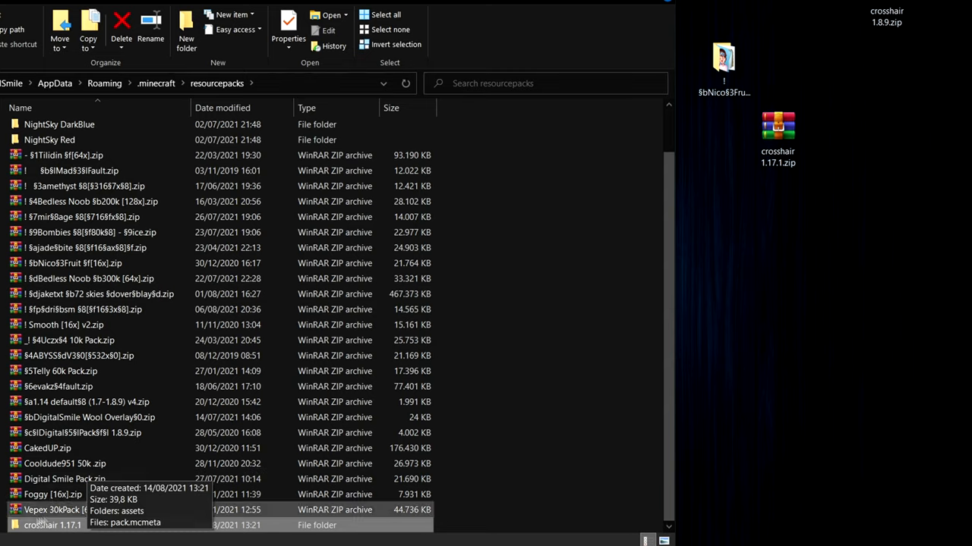
pyautogui.doubleClick(51, 526)
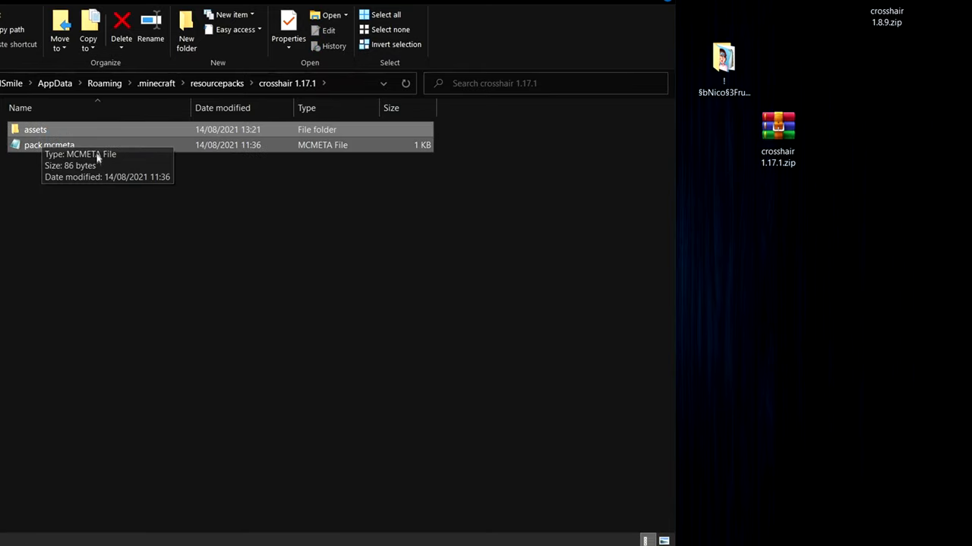
# Compress assets and pack.mcmeta into crosshair 1.17.1.zip via Send to Compressed folder.
pyautogui.rightClick(48, 144)
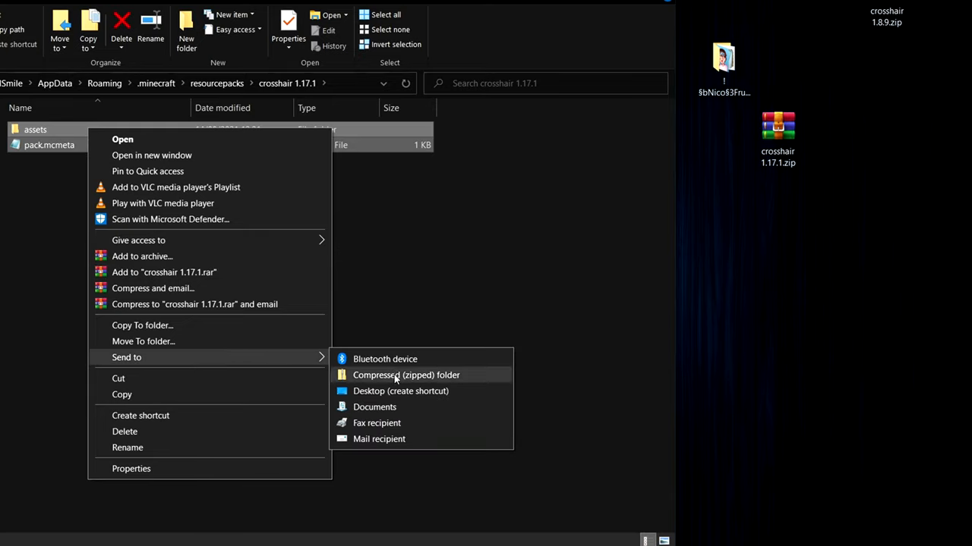
pyautogui.click(407, 375)
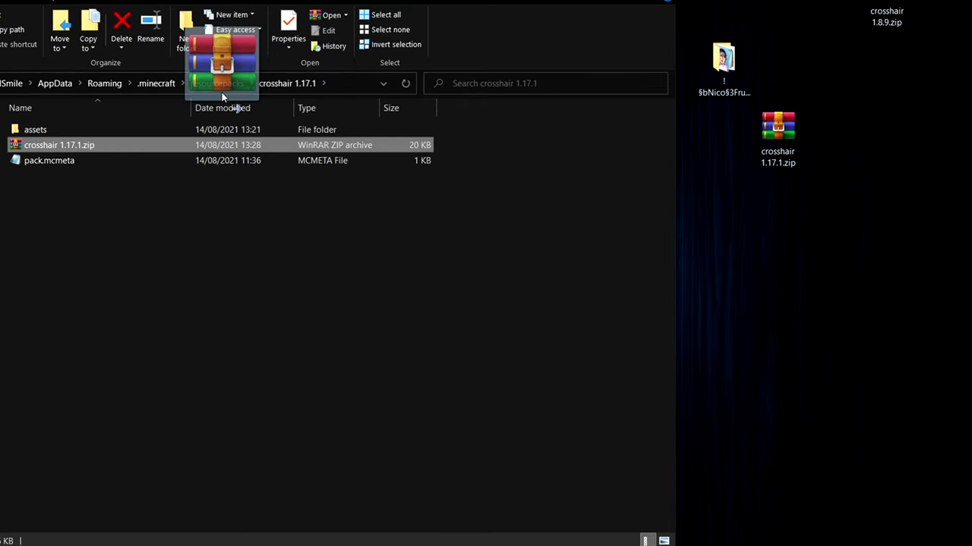
# Start Minecraft from the Launcher with Play.
pyautogui.click(215, 82)
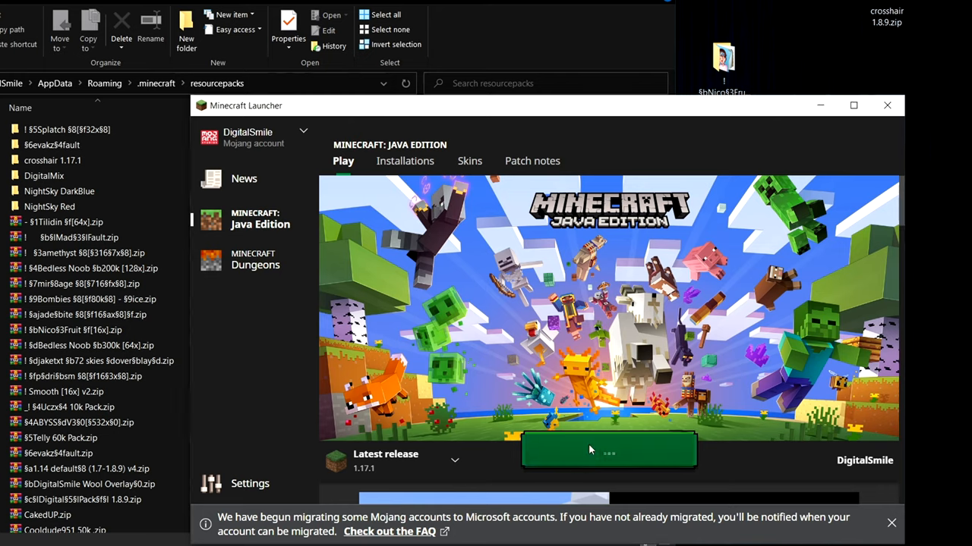
pyautogui.click(607, 450)
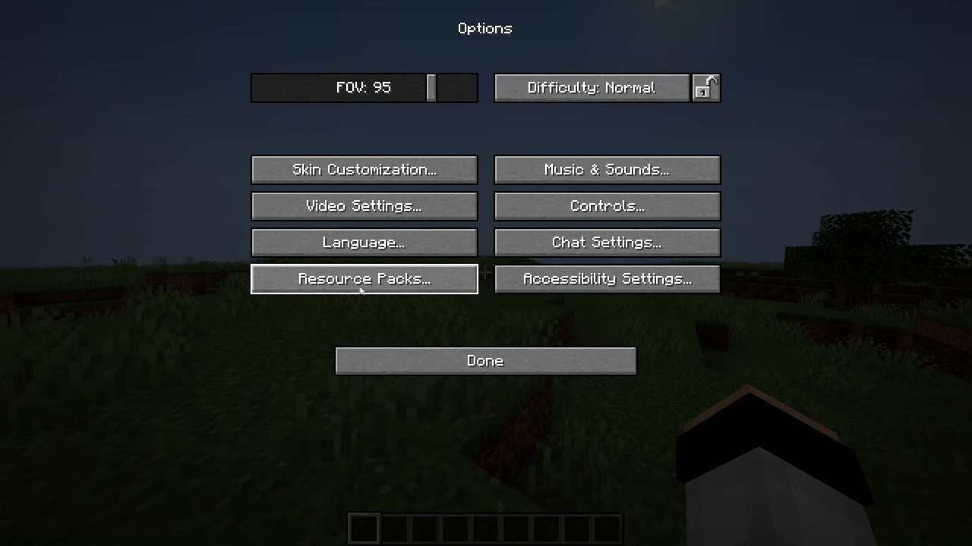
# Activate the crosshair 1.17.1 pack in Resource Packs, then leave the game for File Explorer.
pyautogui.click(363, 279)
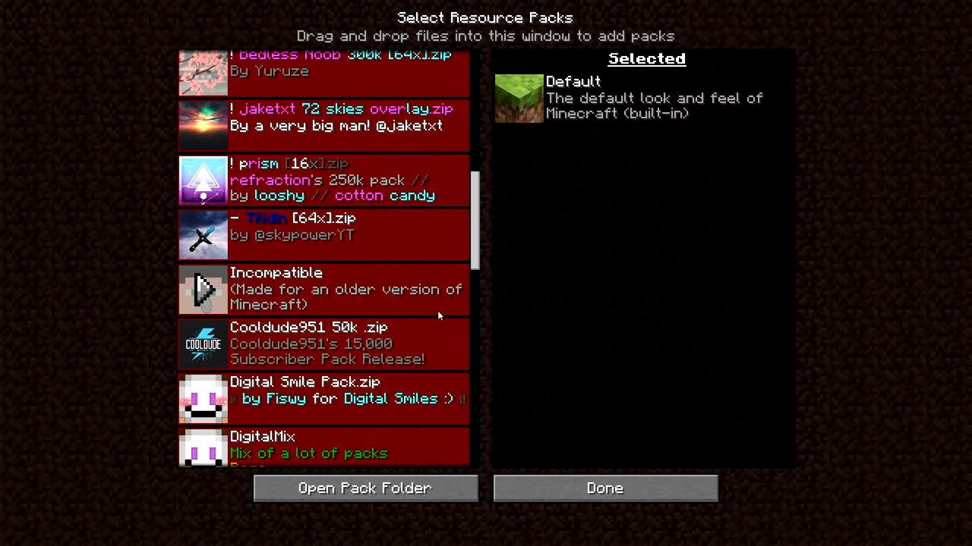
pyautogui.scroll(-3)
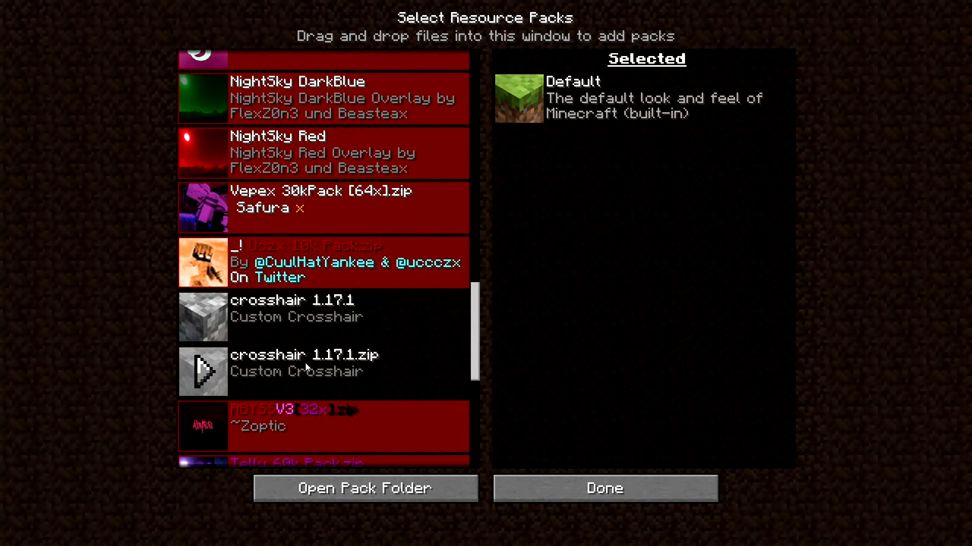
pyautogui.moveTo(367, 369)
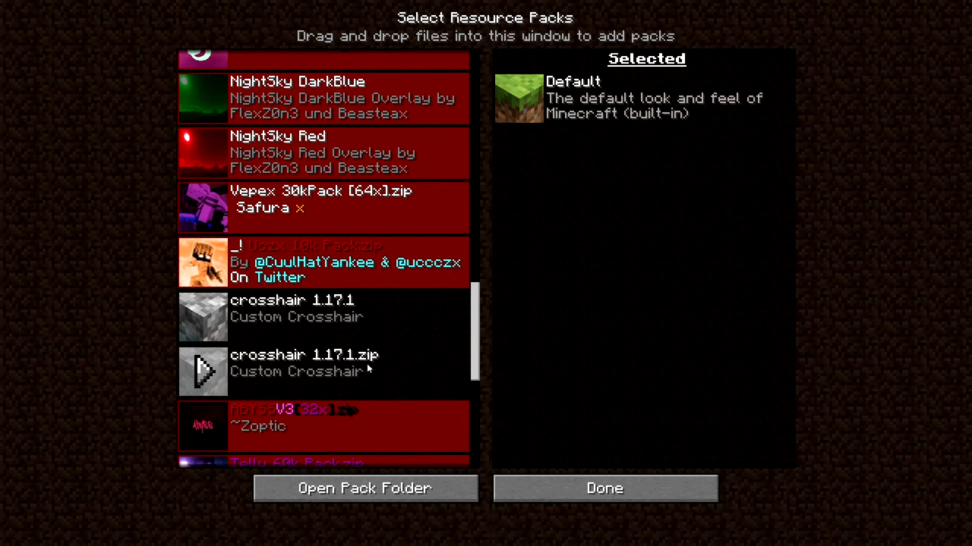
pyautogui.moveTo(341, 360)
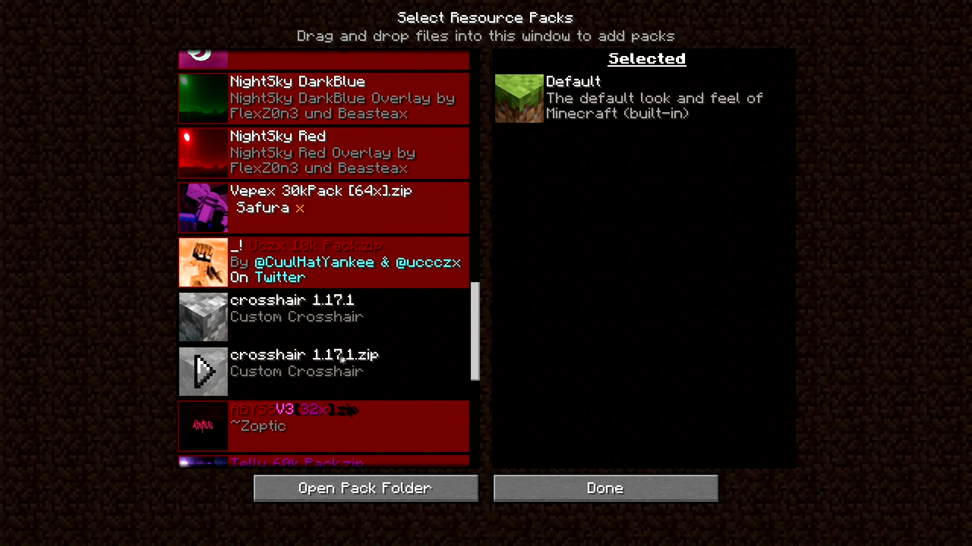
pyautogui.moveTo(346, 359)
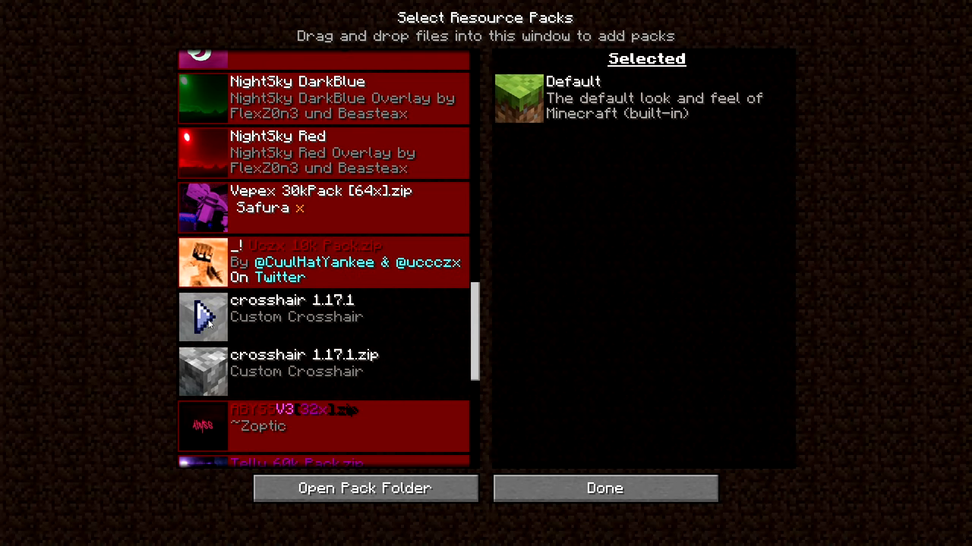
pyautogui.click(604, 489)
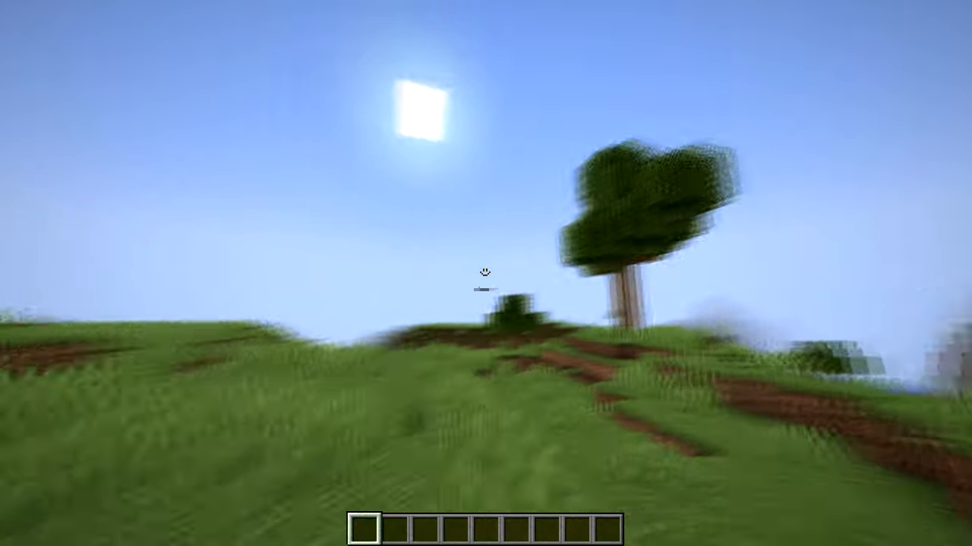
pyautogui.press('Escape')
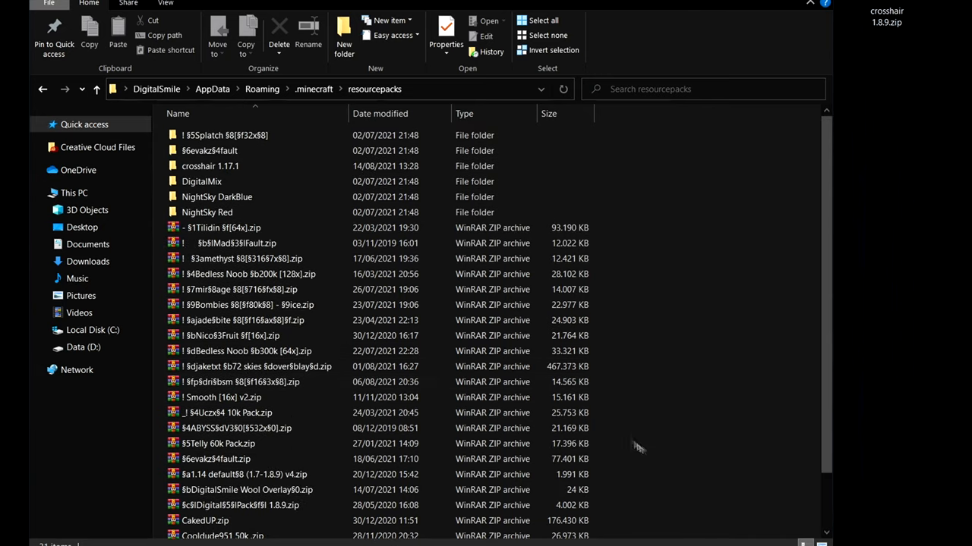
# Navigate into crosshair 1.17.1's gui textures folder and open icons.png for editing.
pyautogui.click(210, 165)
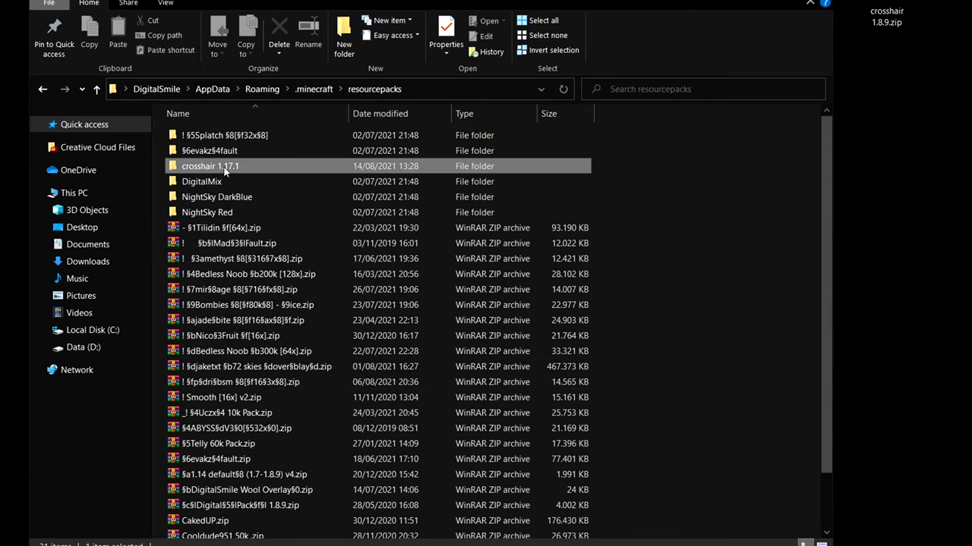
pyautogui.doubleClick(209, 165)
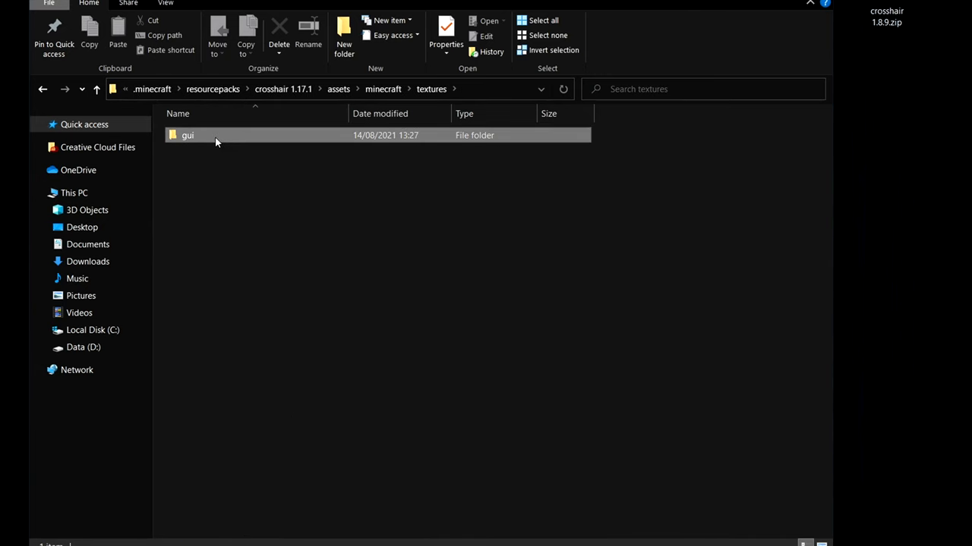
pyautogui.doubleClick(188, 135)
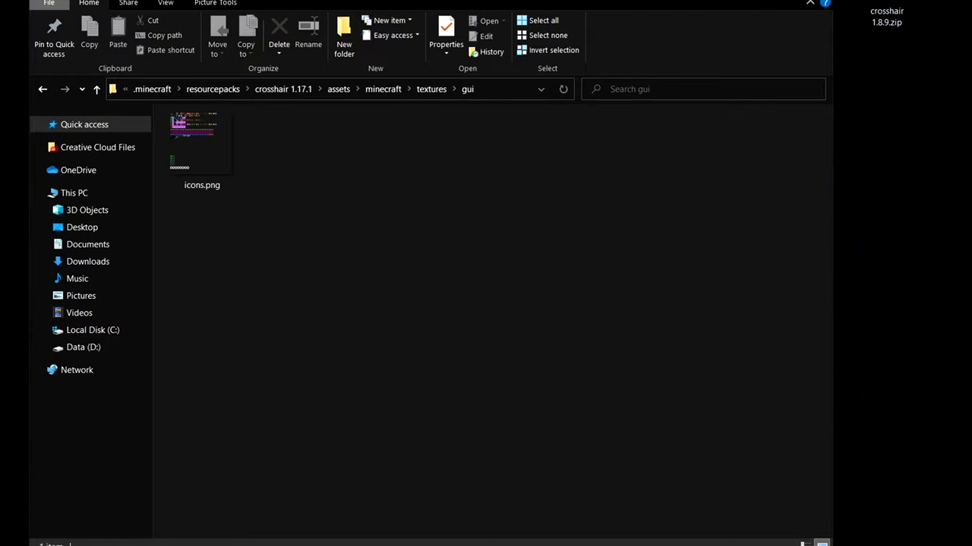
pyautogui.doubleClick(202, 144)
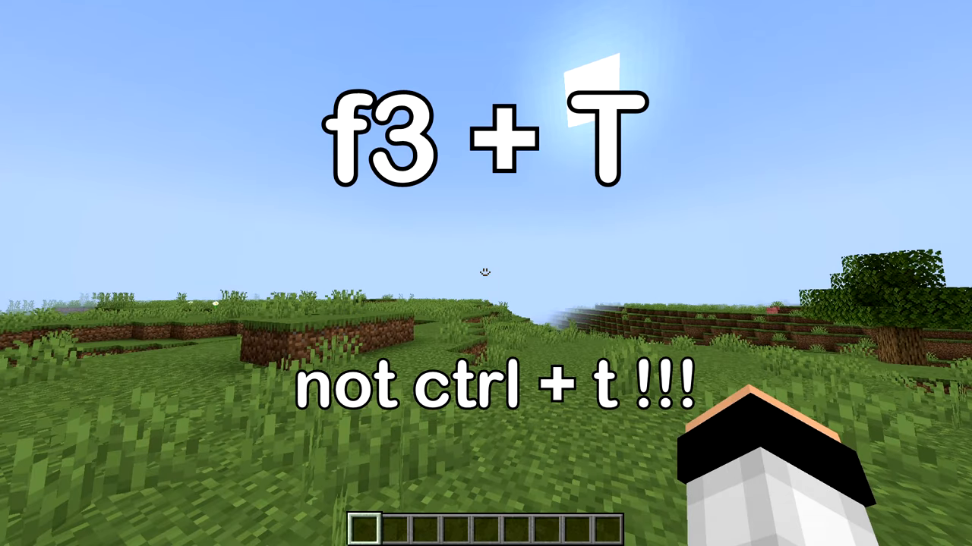
# Reload the resource packs with F3+T so the smiley crosshair appears in the world.
pyautogui.press('f3+t')
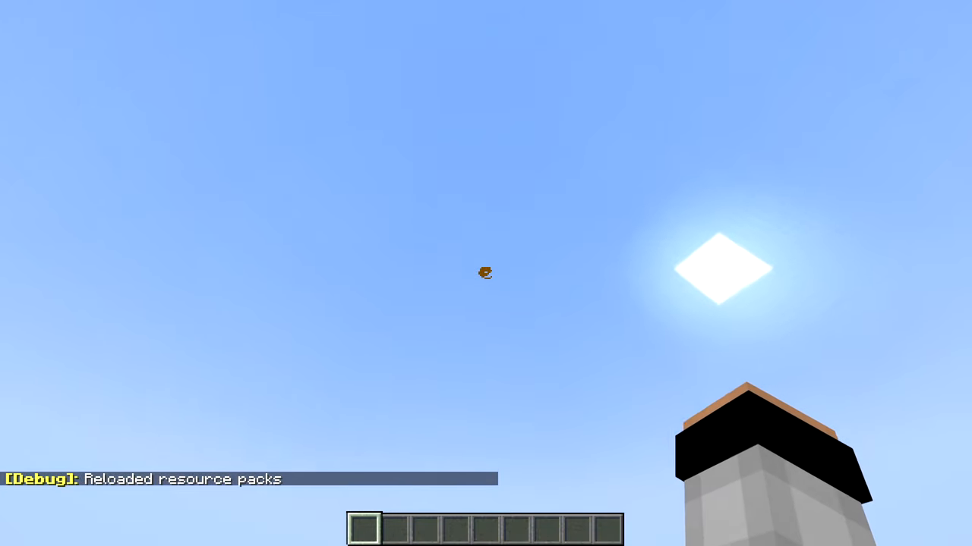